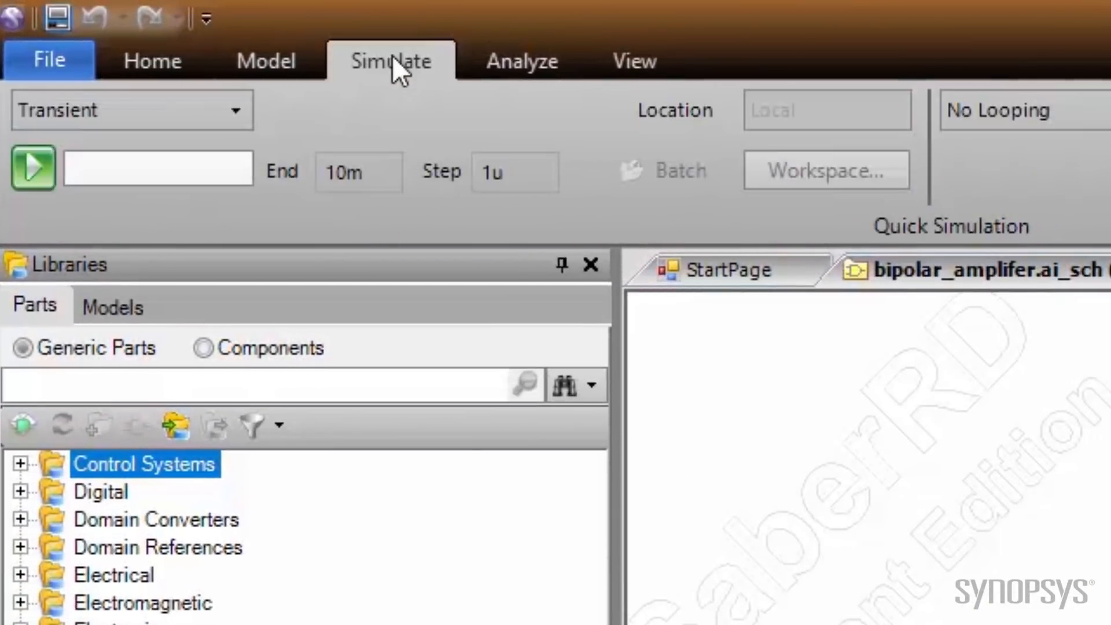
- Run an Operating Point analysis of the bipolar amplifier to 100% completion
click(235, 110)
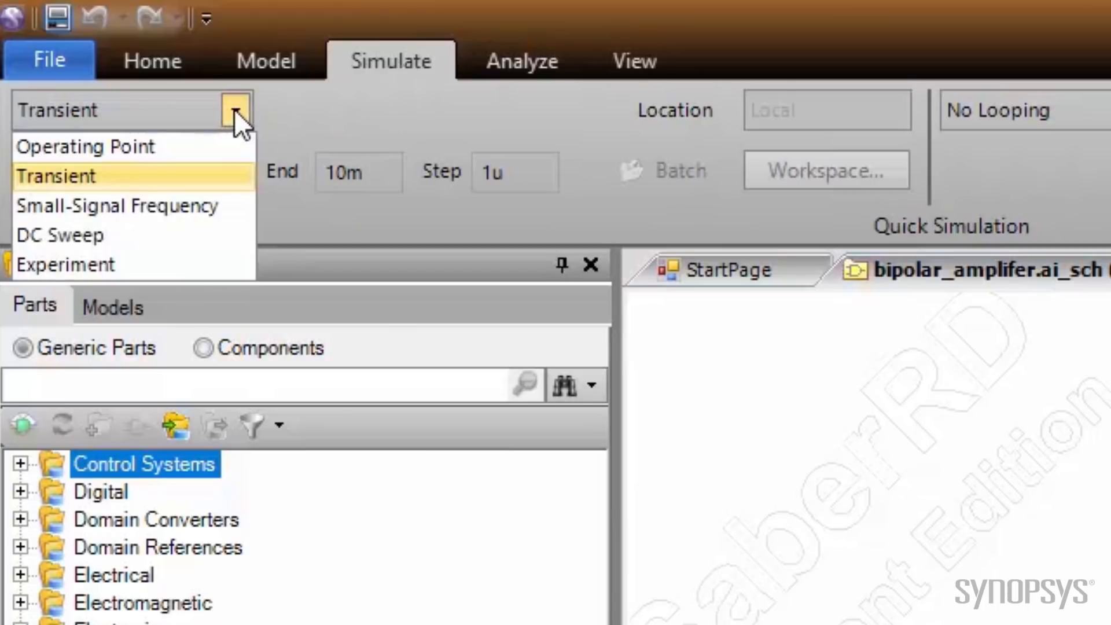
click(86, 147)
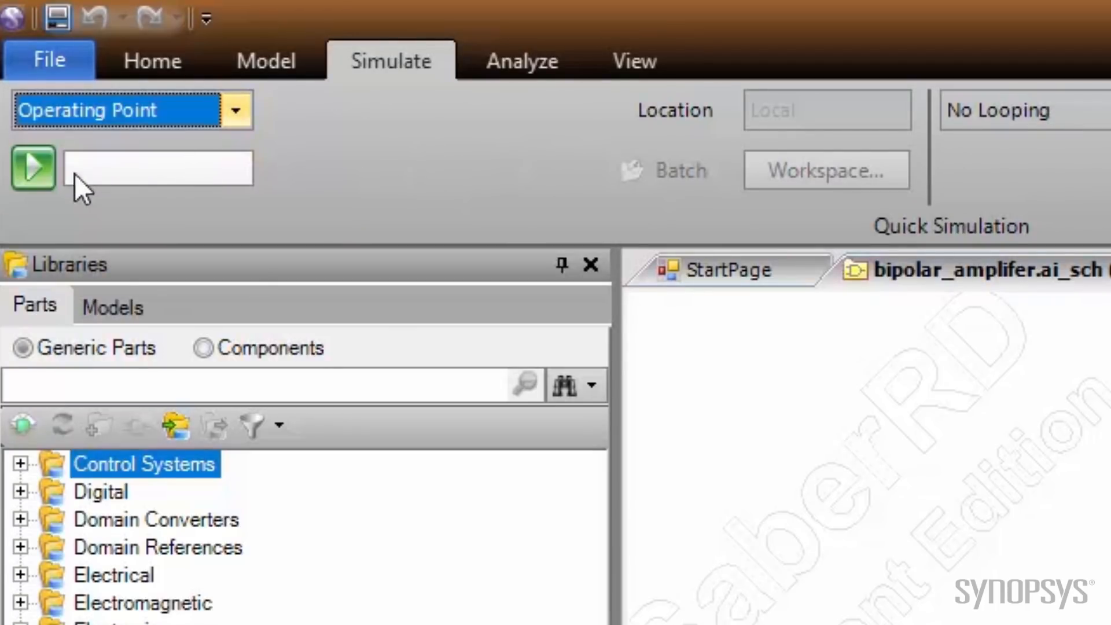
click(33, 169)
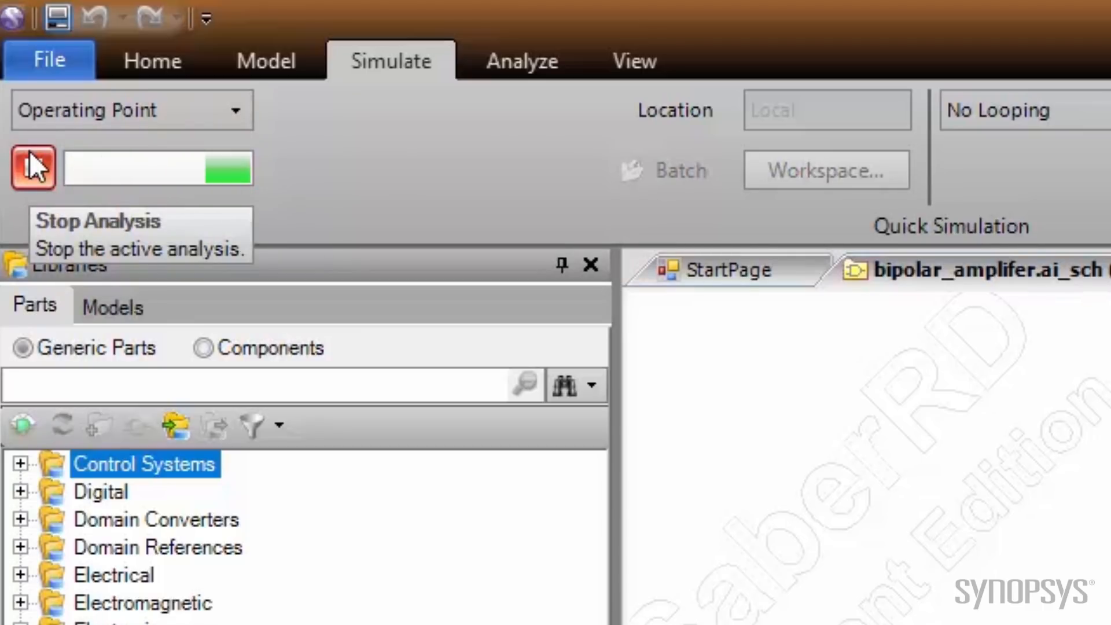
click(32, 169)
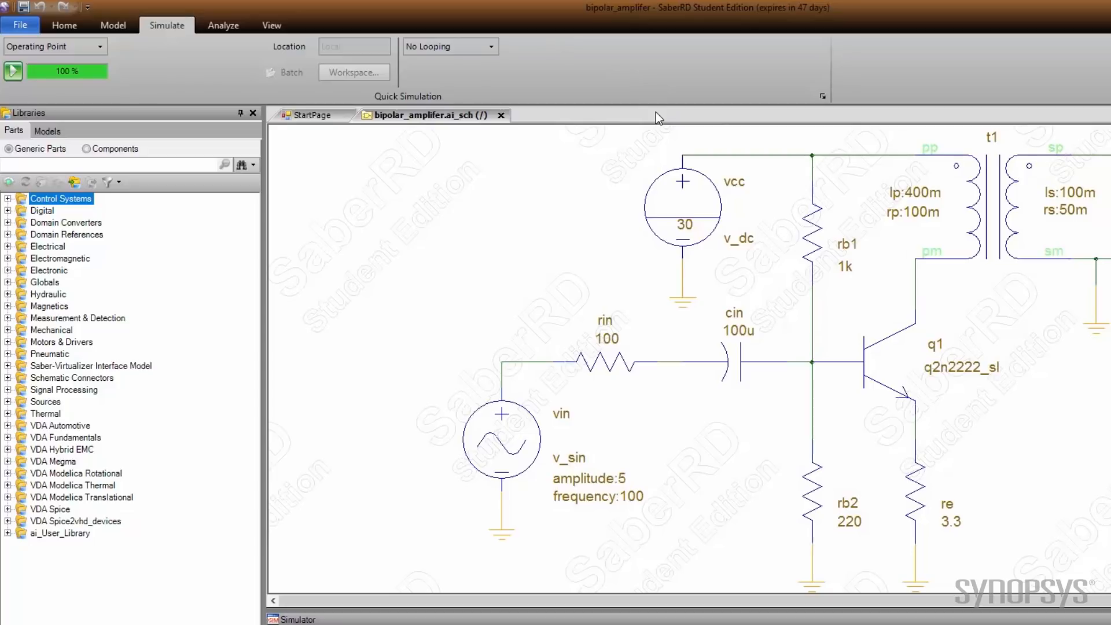
- Bring the bandpass01 two-stage band-pass filter schematic into its own document tab
click(271, 24)
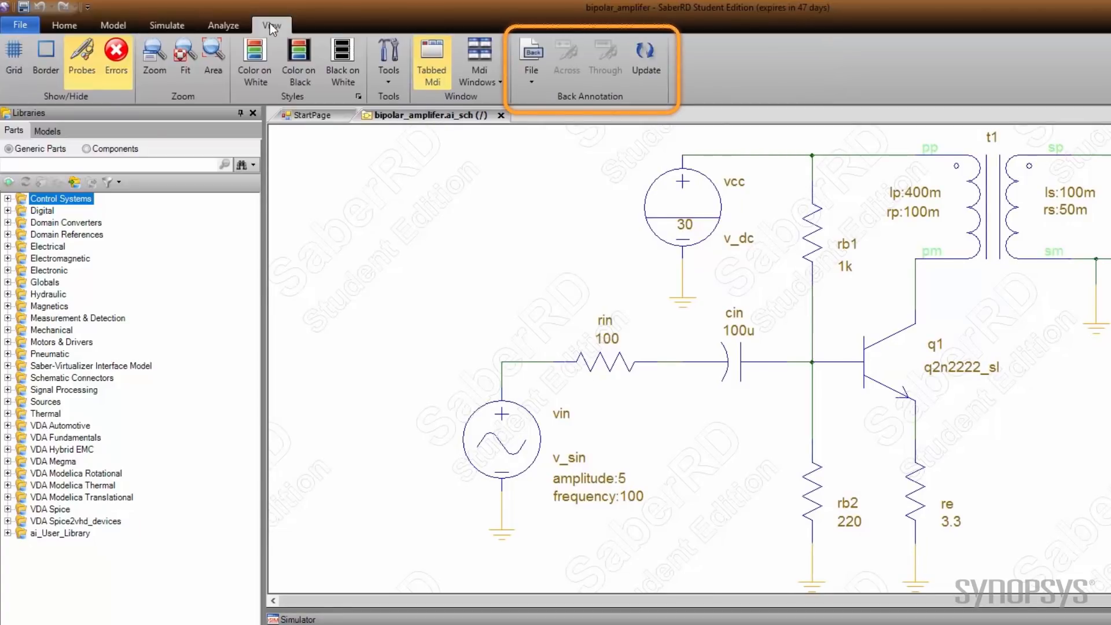
click(530, 57)
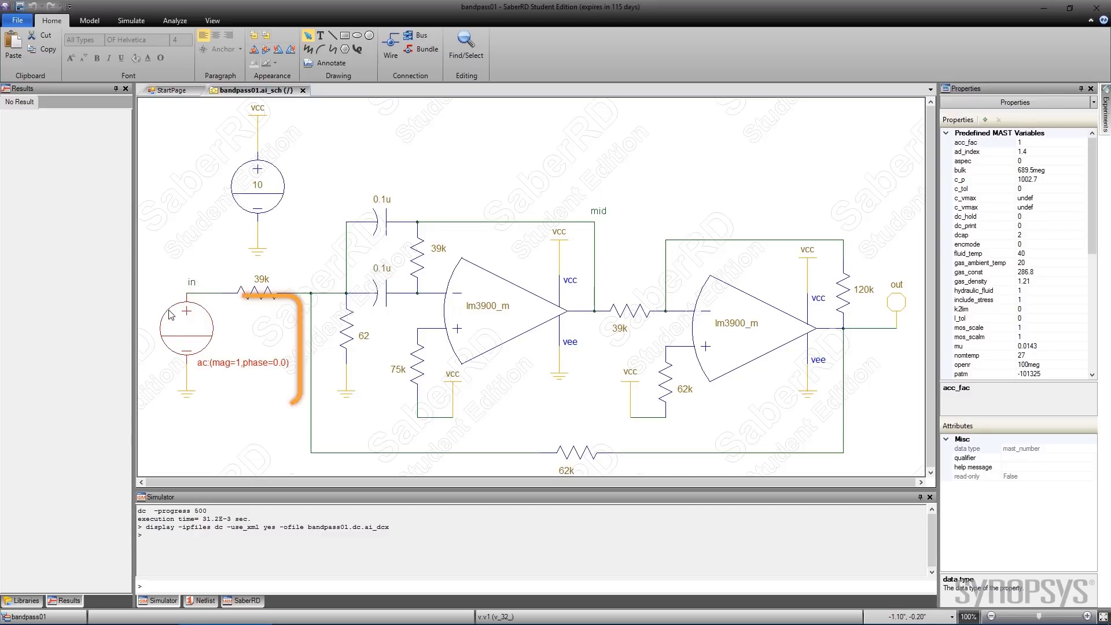
- Check the source's ac property and run a Small-Signal Frequency sweep from 100 to 1meg
click(185, 326)
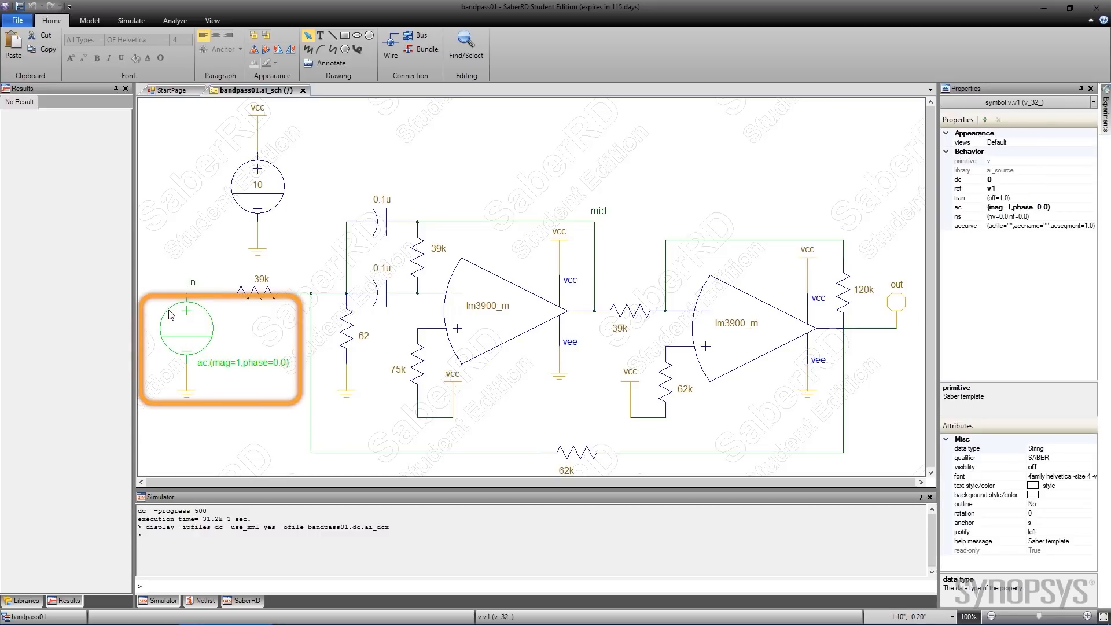
click(999, 206)
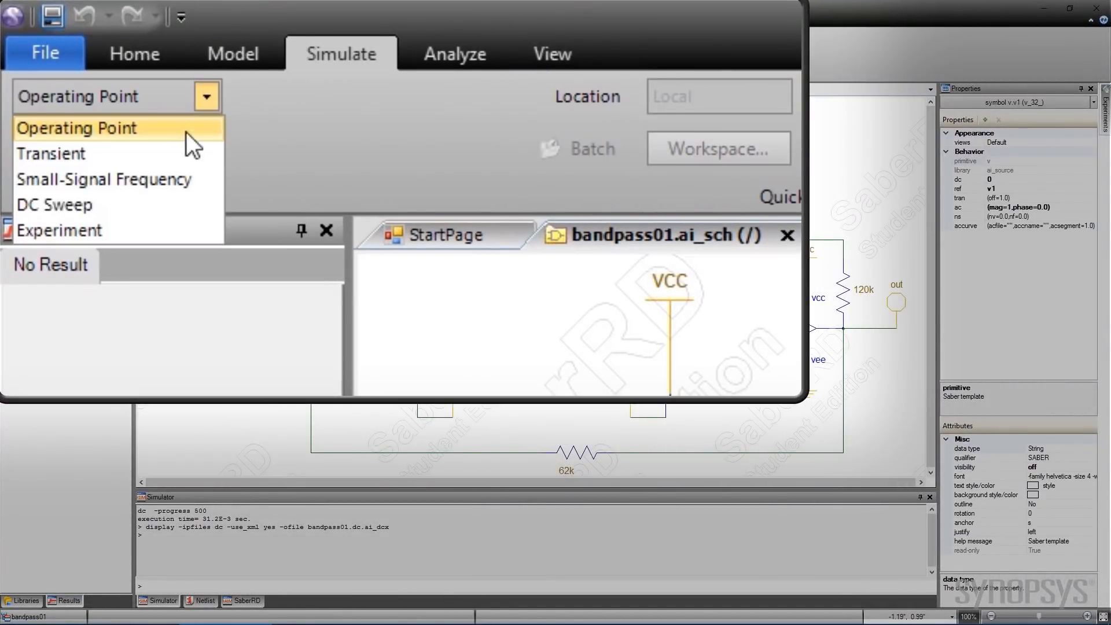
click(103, 178)
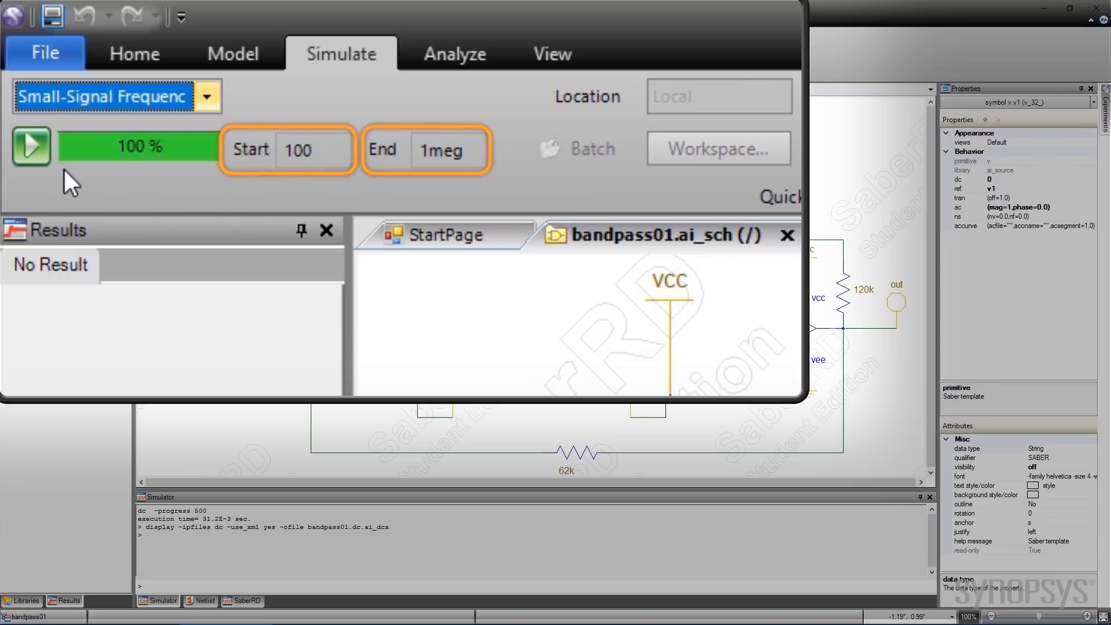
click(30, 147)
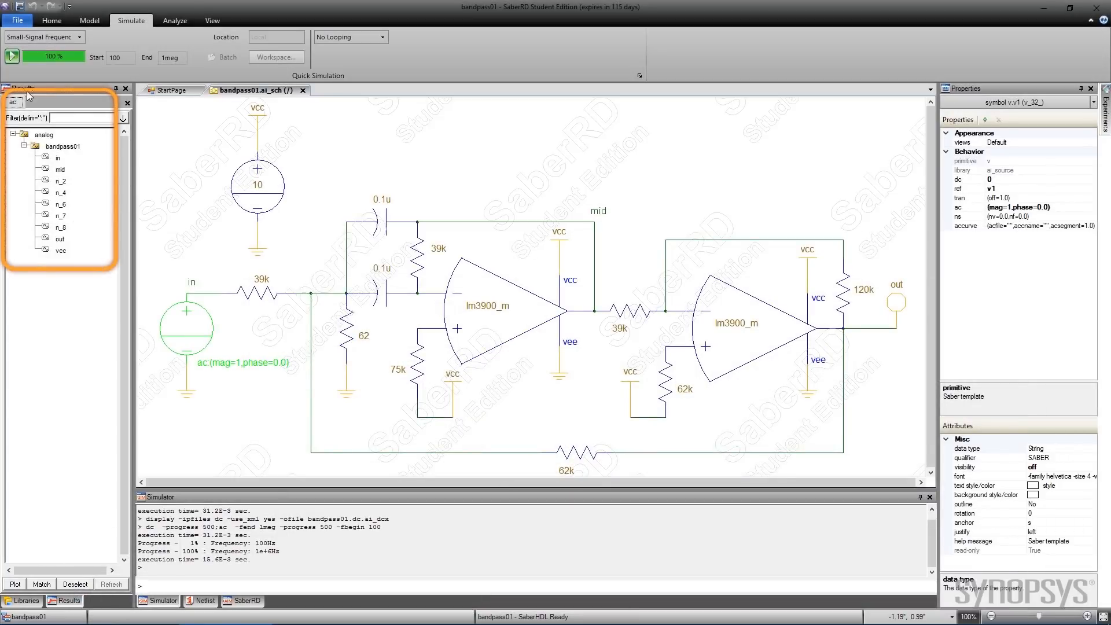
- Plot dB(out) and Phase(out) versus frequency and show grid lines on Graph2
click(59, 238)
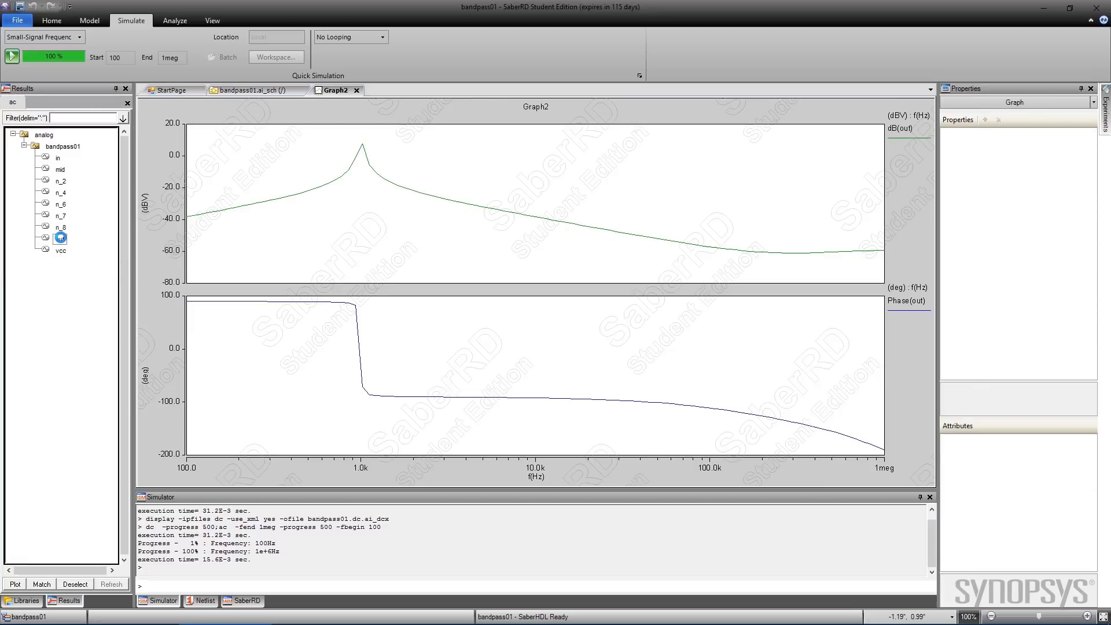
click(211, 19)
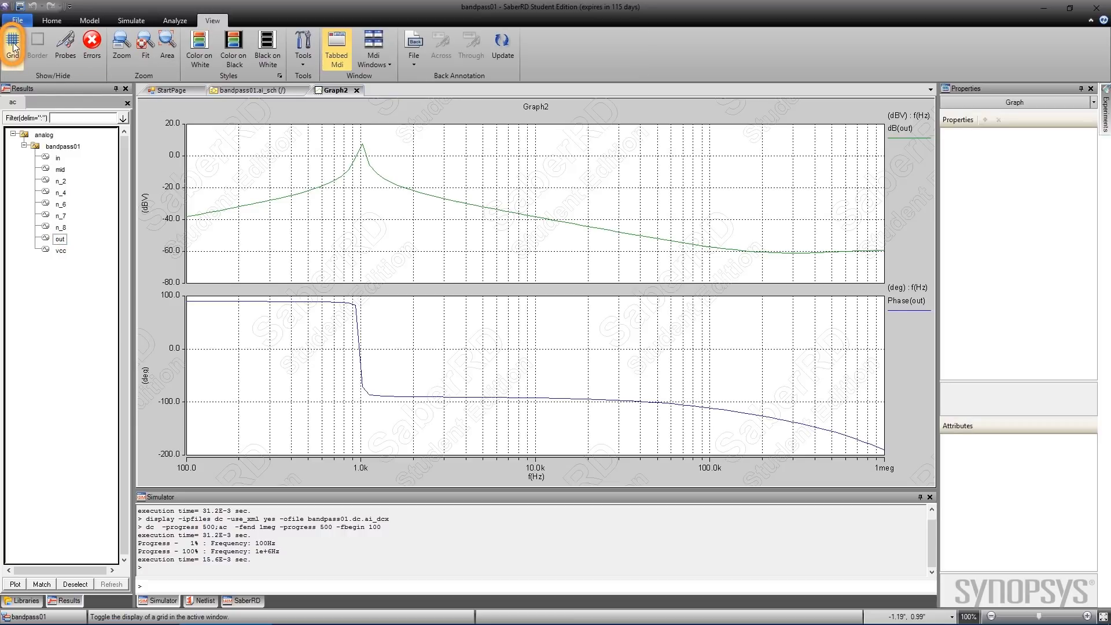
- Apply a Frequency Domain Bandwidth measurement (53.895) to the dB(out) curve
click(173, 20)
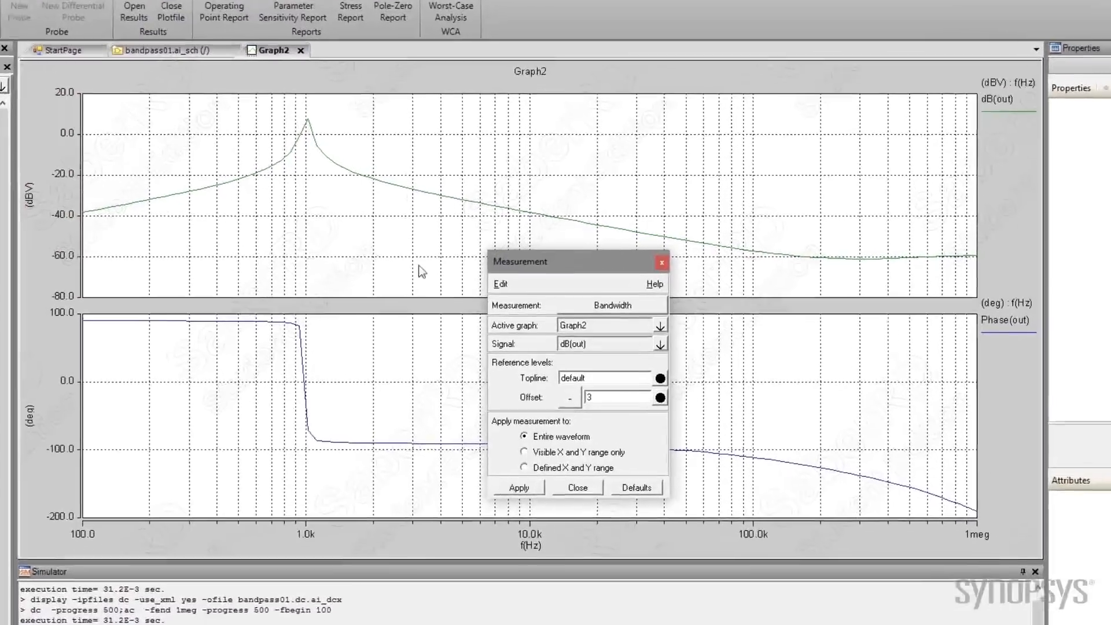
click(611, 314)
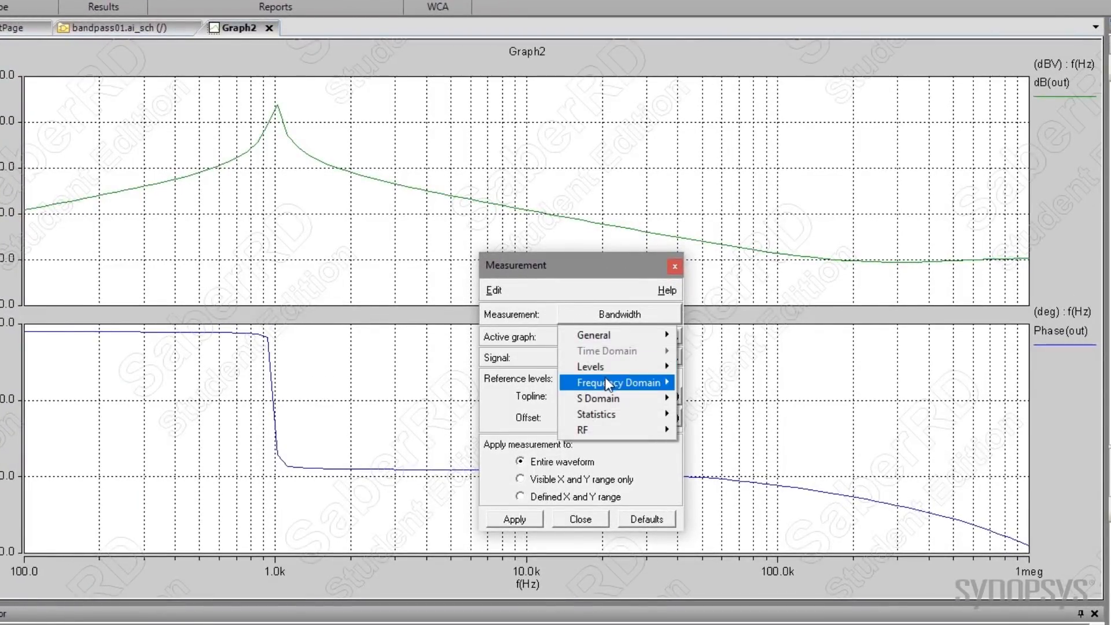
click(617, 382)
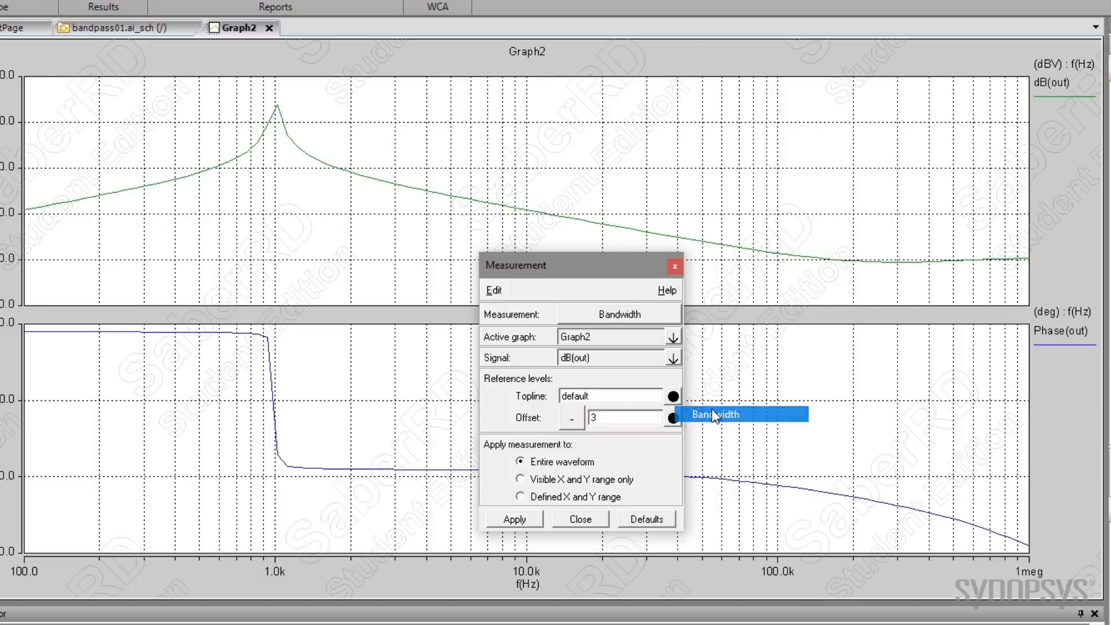
click(513, 518)
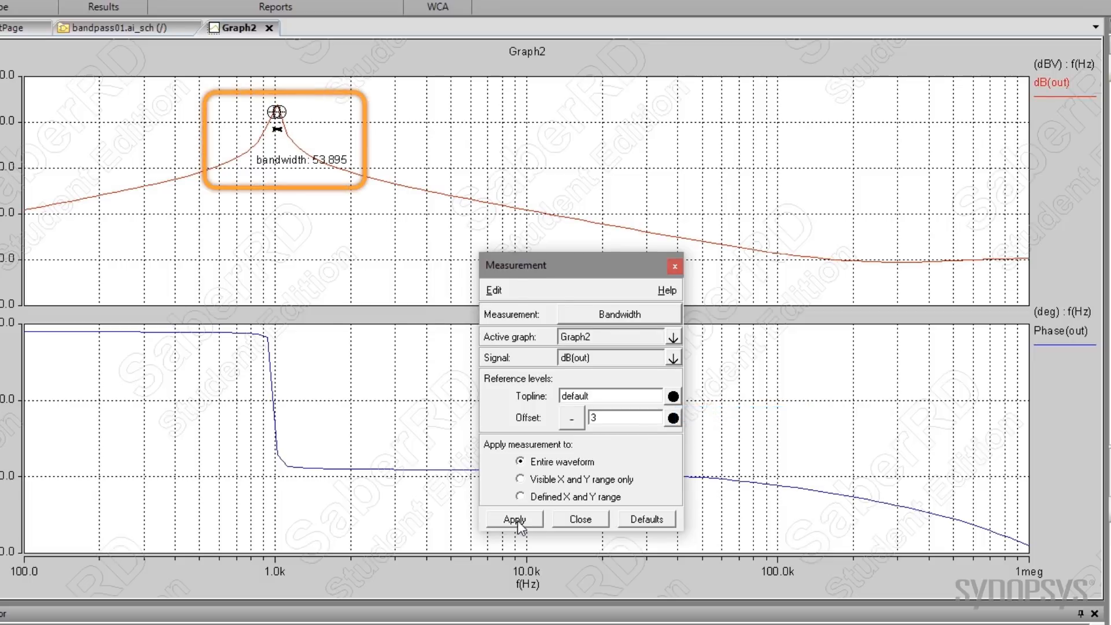